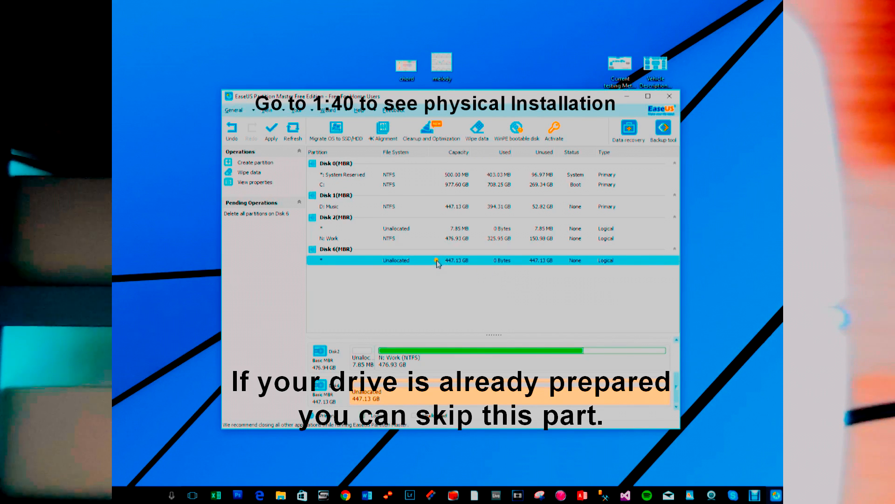
Begin a new partition on Disk 6's unallocated space, labelled 'MPC SSD' with NTFS file system.
{"action": "left_click", "coordinate": [336, 249]}
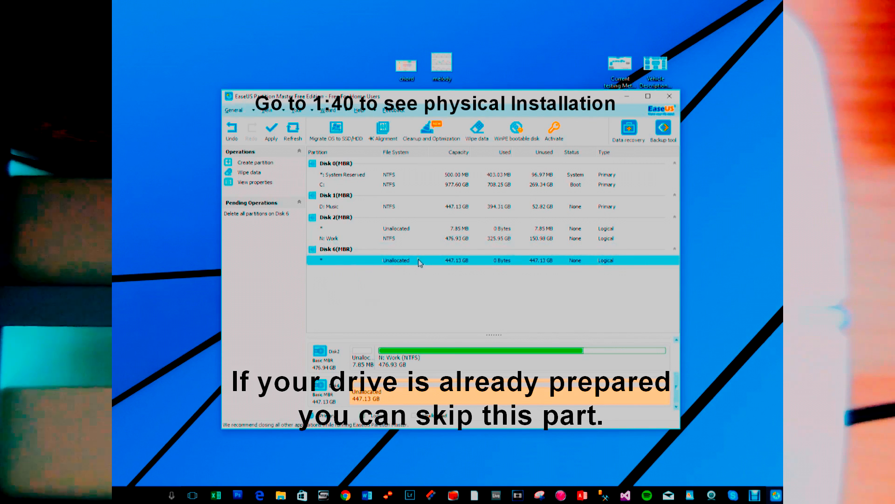
{"action": "left_click", "coordinate": [255, 162]}
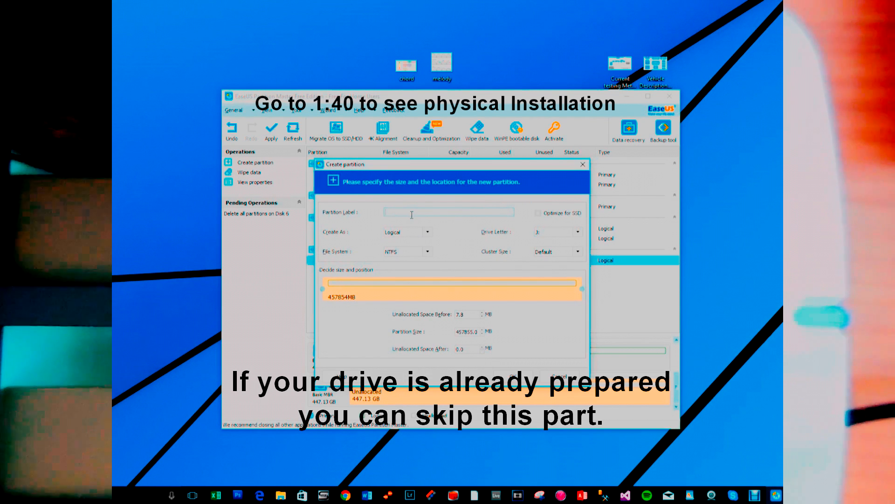
{"action": "type", "text": "MPC SSD"}
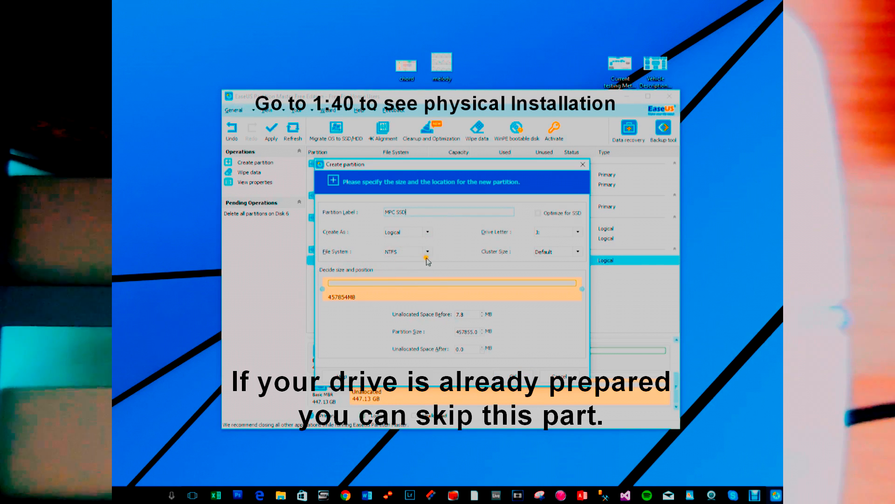
{"action": "left_click", "coordinate": [427, 251]}
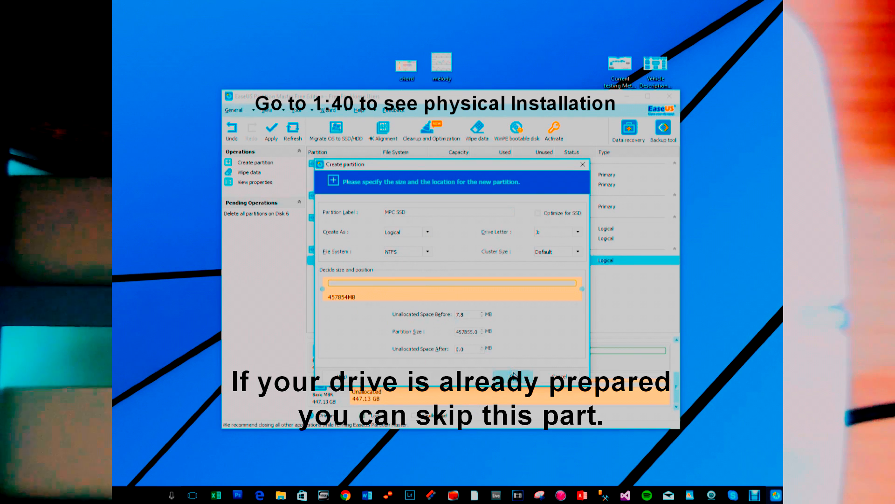
Confirm the 447.12 GB 'MPC SSD' NTFS logical partition so it queues as a pending operation.
{"action": "left_click", "coordinate": [513, 373]}
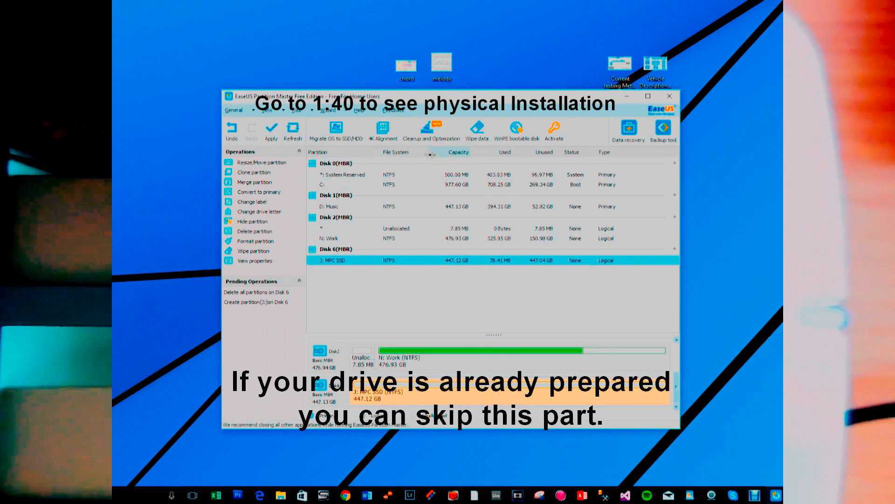
{"action": "left_click", "coordinate": [355, 195]}
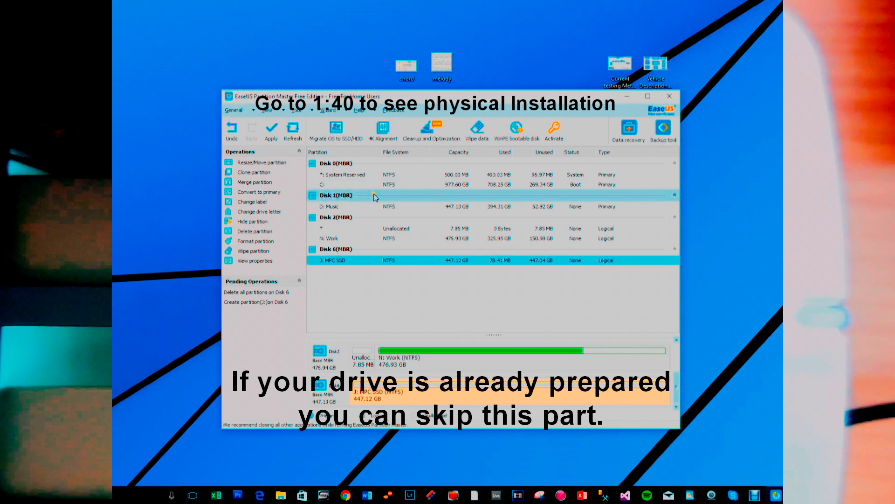
{"action": "left_click", "coordinate": [343, 174]}
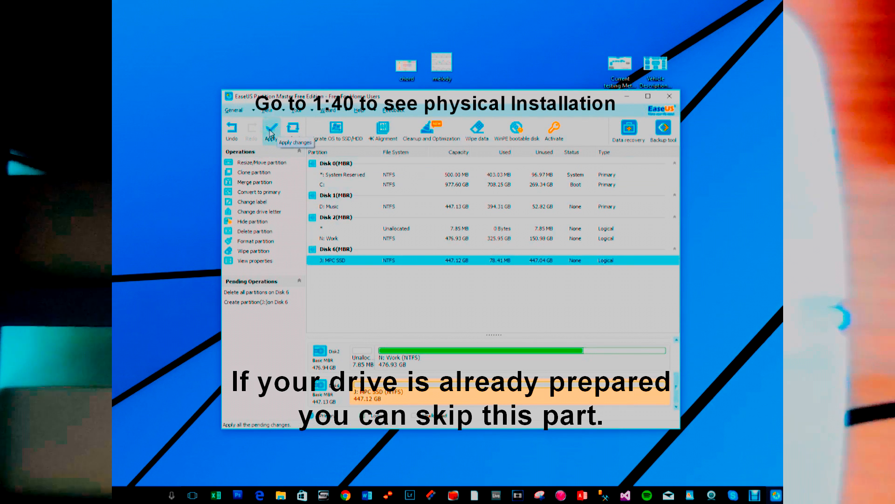
Apply the two pending operations and acknowledge their successful completion.
{"action": "left_click", "coordinate": [270, 128]}
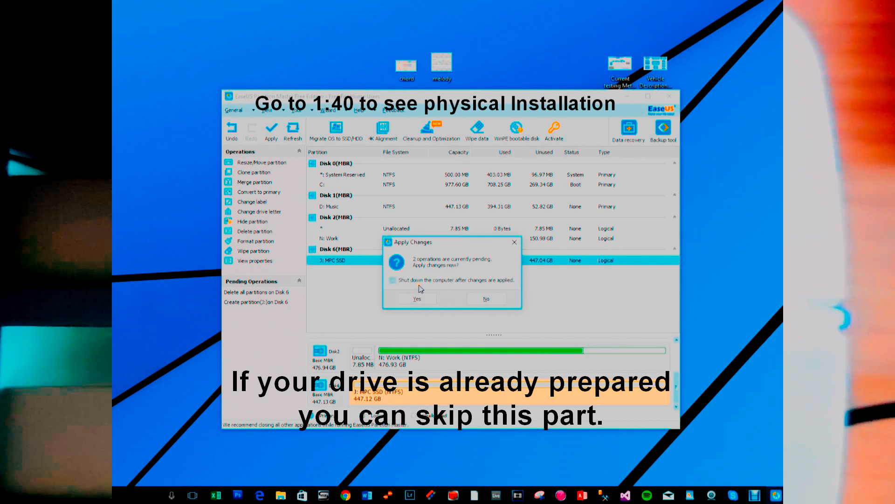
{"action": "left_click", "coordinate": [416, 298]}
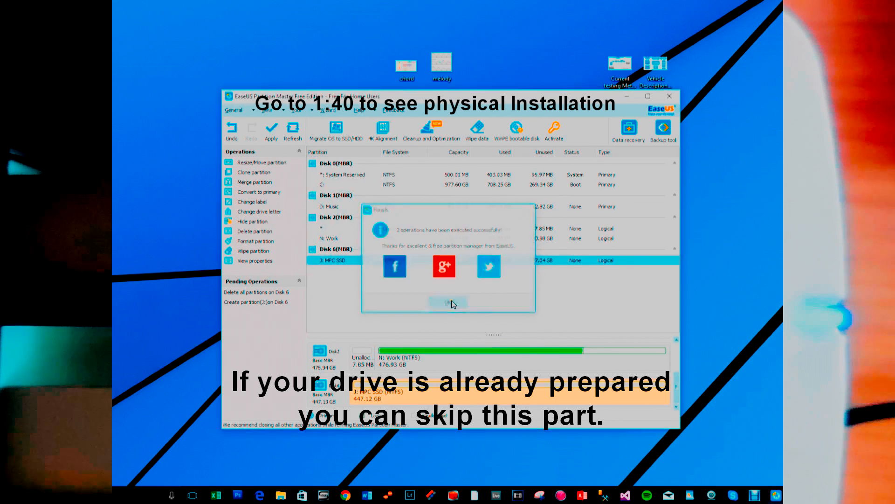
{"action": "left_click", "coordinate": [448, 302]}
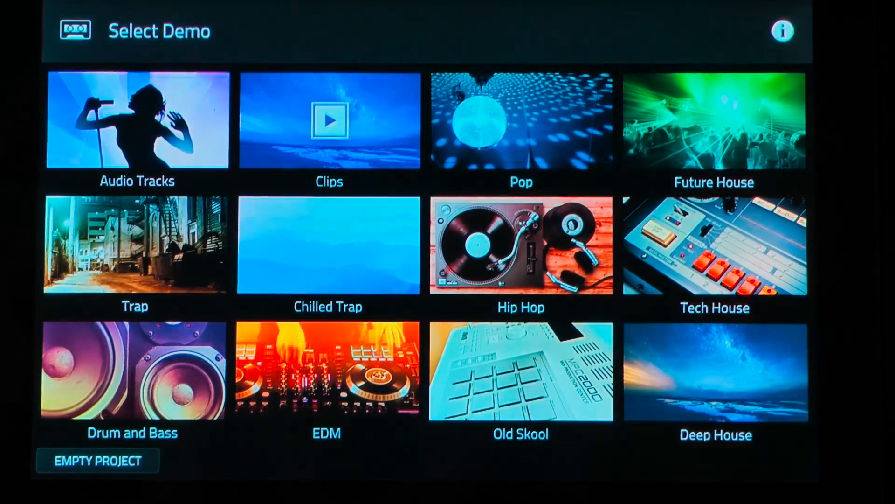
Start an empty untitled project from the Select Demo screen.
{"action": "left_click", "coordinate": [97, 460]}
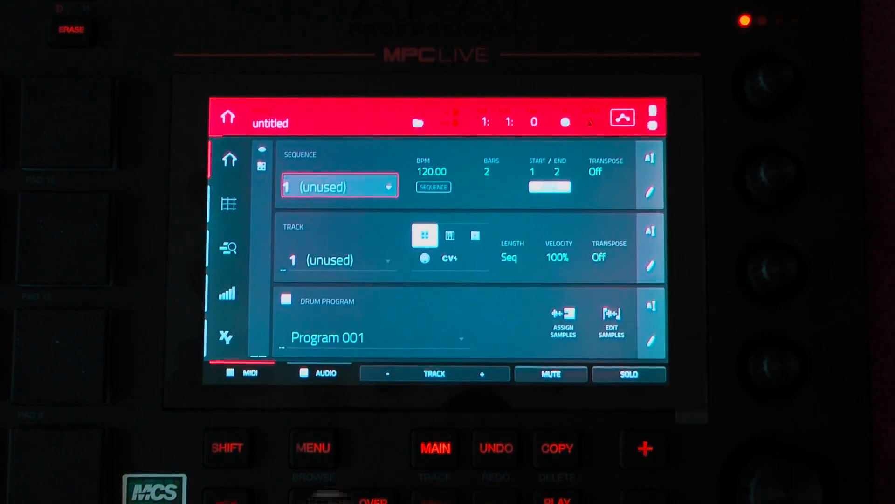
Show the browser's Places list so the MPC SSD drive can be chosen.
{"action": "left_click", "coordinate": [313, 449]}
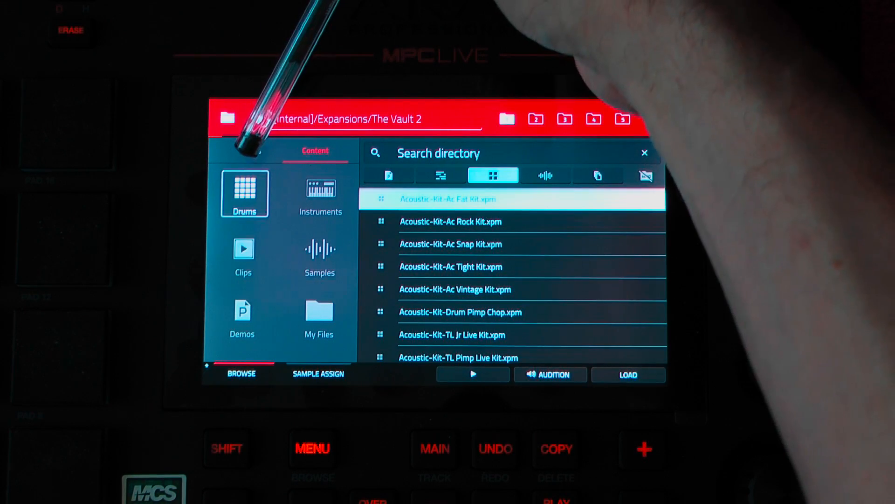
{"action": "left_click", "coordinate": [598, 175]}
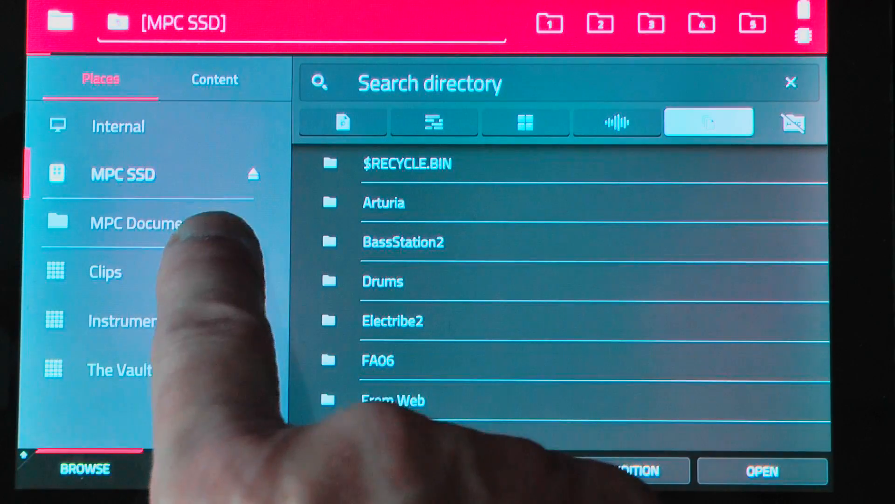
Scroll past Drums and enter the Electribe2 folder, listing samples like ET2Osc1-8.wav.
{"action": "scroll", "scroll_direction": "down", "scroll_amount": 3}
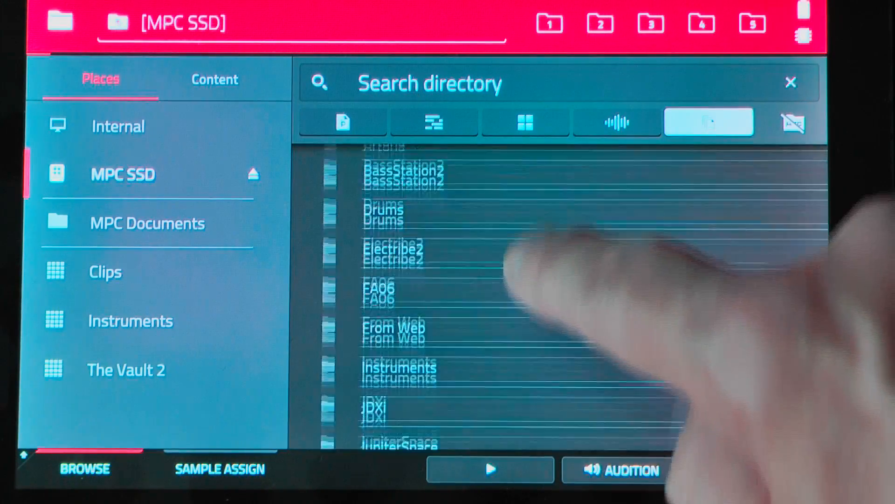
{"action": "scroll", "scroll_direction": "down", "scroll_amount": 3}
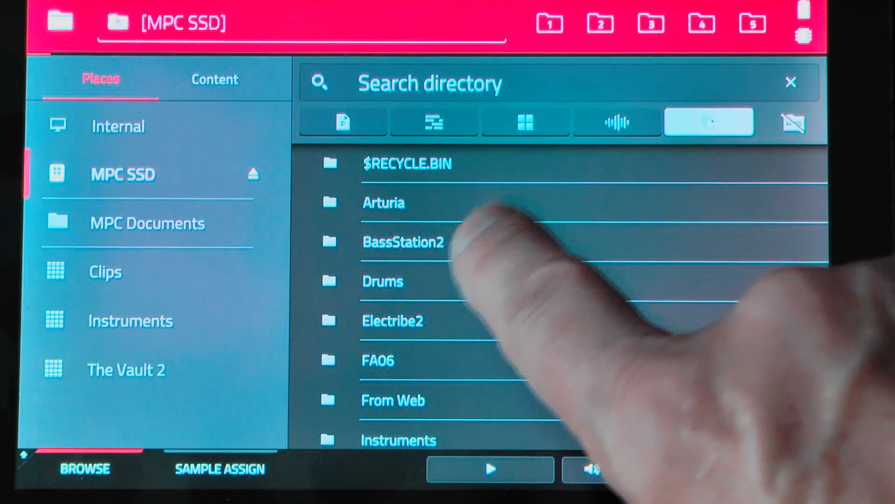
{"action": "left_click", "coordinate": [383, 280]}
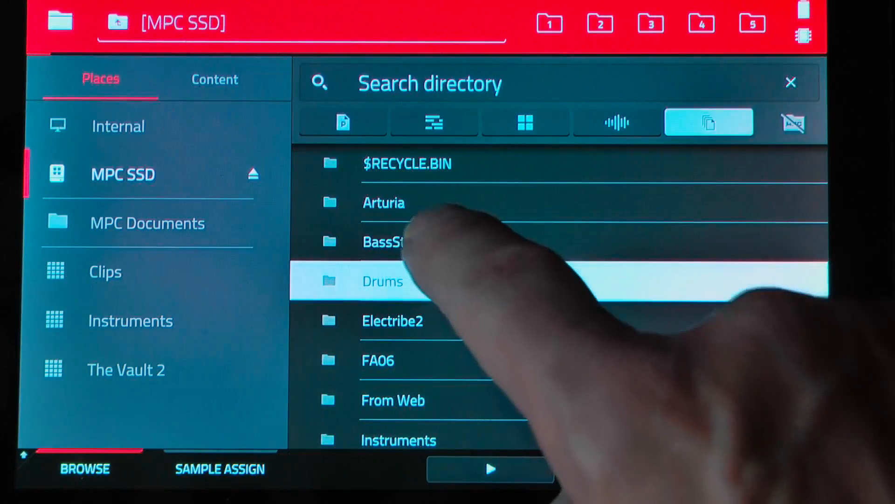
{"action": "double_click", "coordinate": [393, 320]}
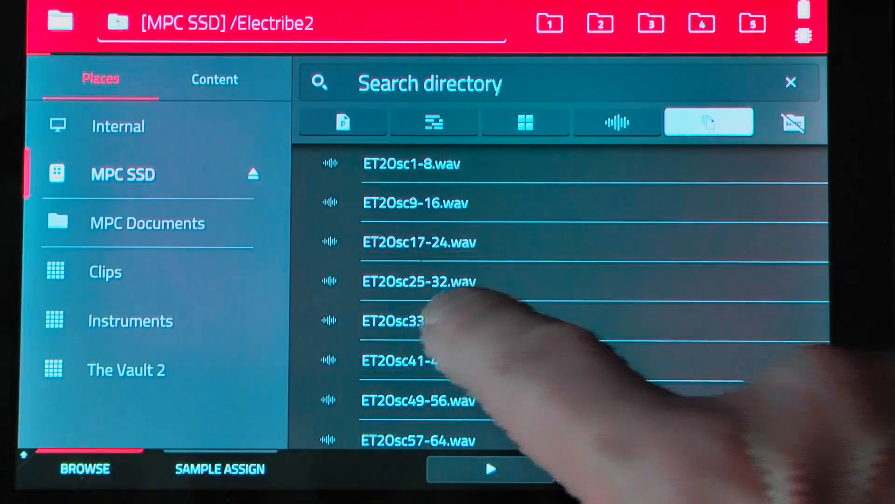